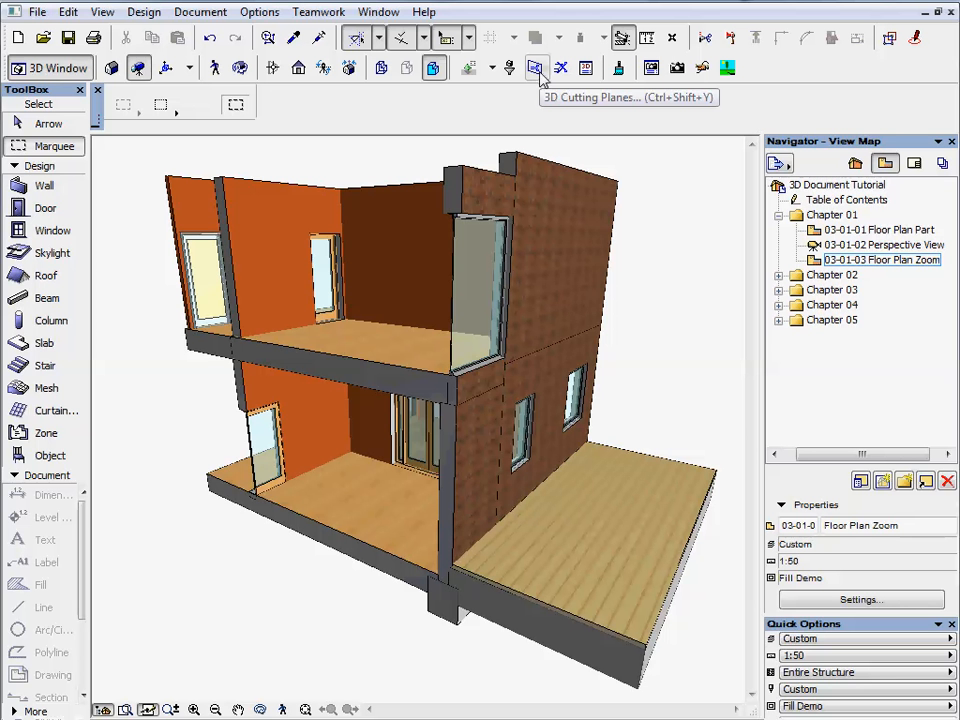
Confirm the 3D Cutting Planes settings and enable 3D Cutaway on the model
click(537, 67)
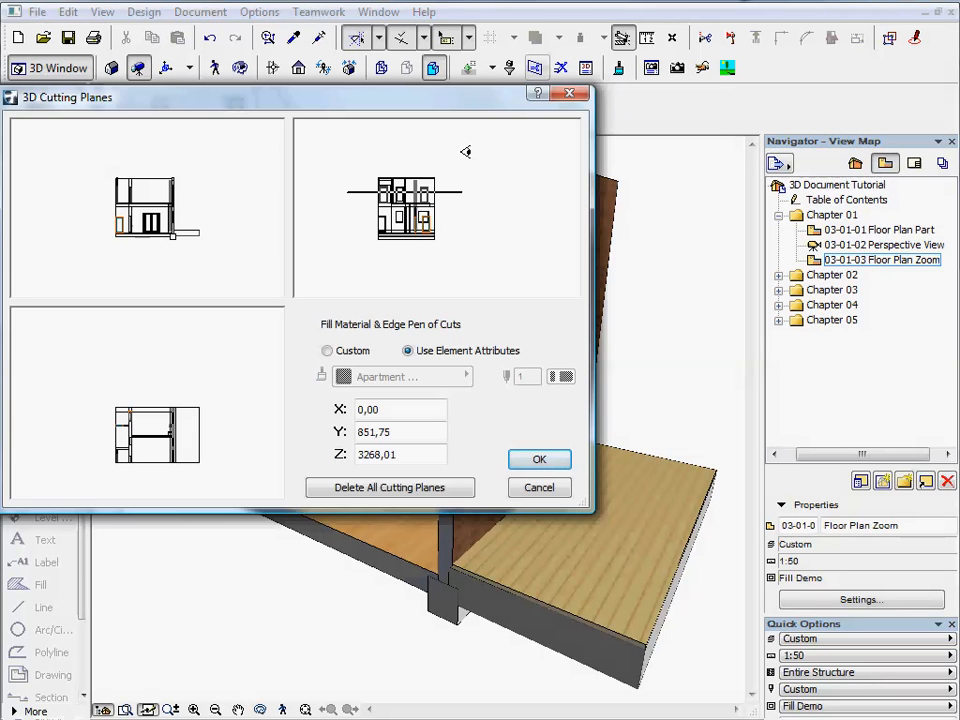
click(539, 459)
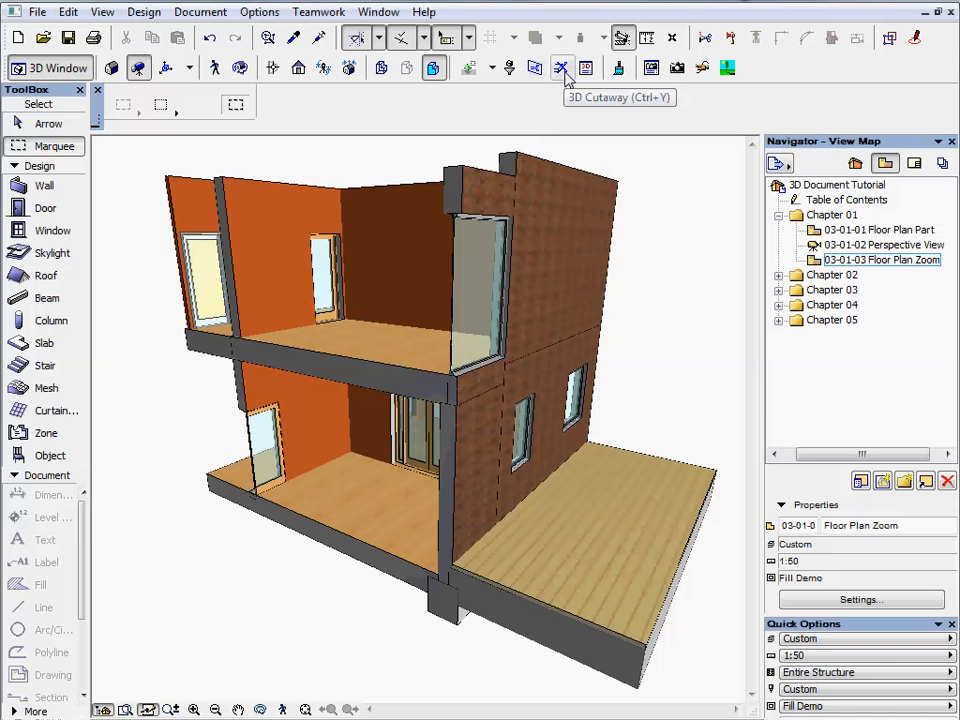
click(563, 68)
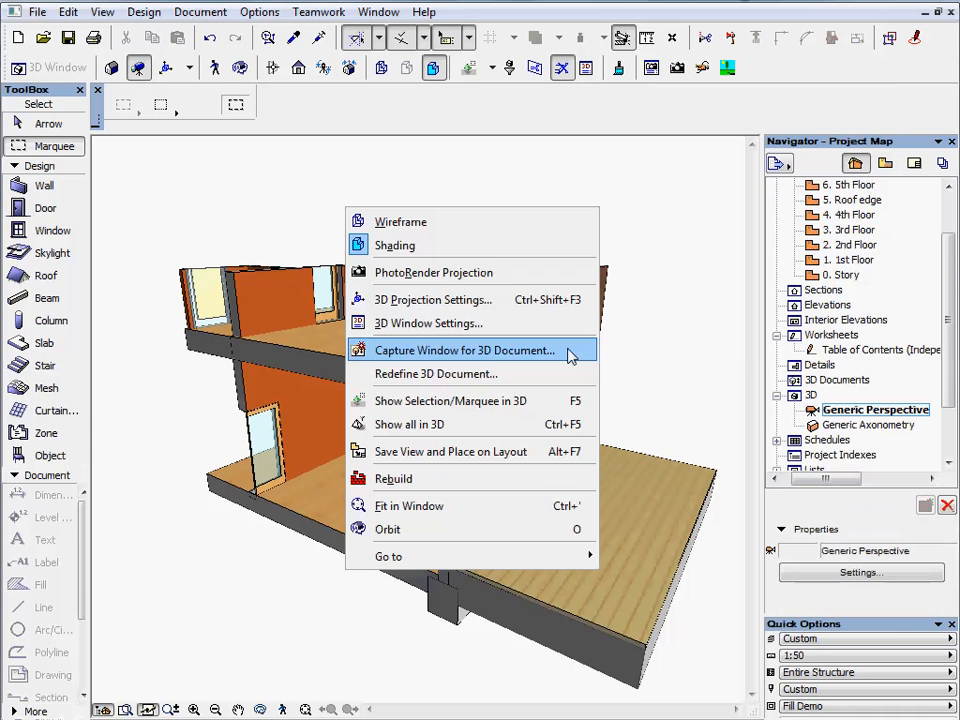
Capture the 3D window as a new 3D document with ID 01 and name Perspective
click(465, 350)
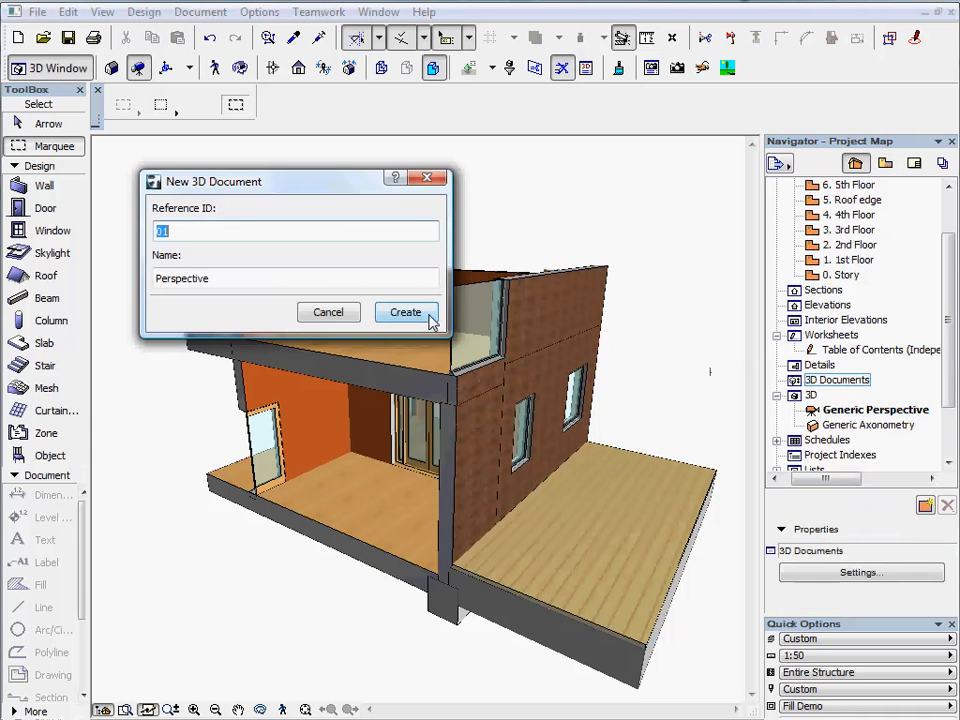
click(405, 312)
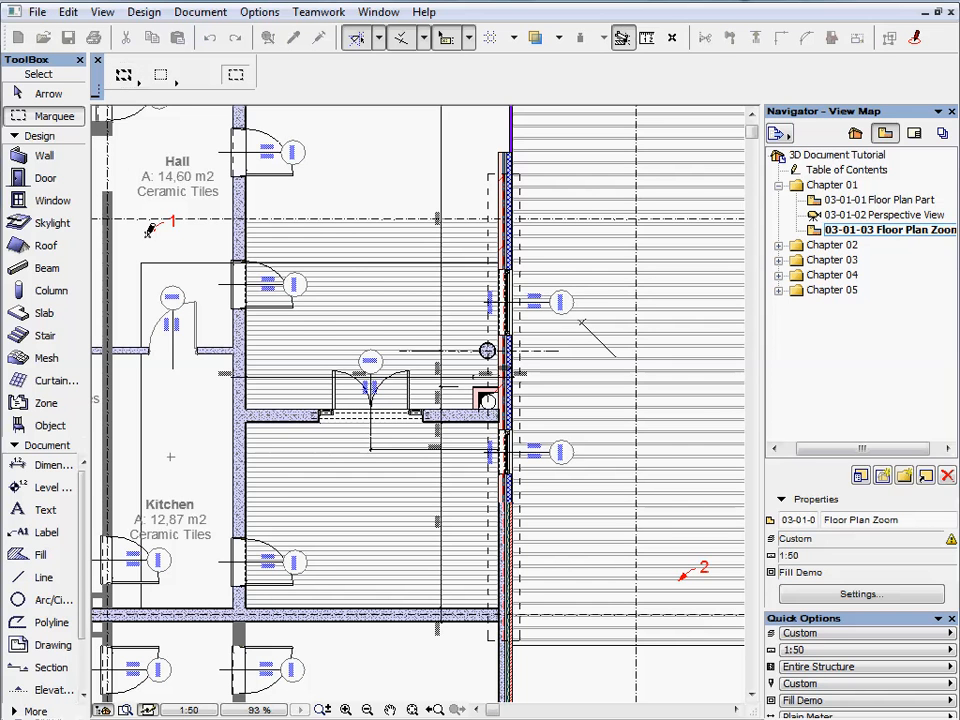
Marquee the Hall and Kitchen area of the plan and show only that part in 3D
drag(150, 230, 510, 465)
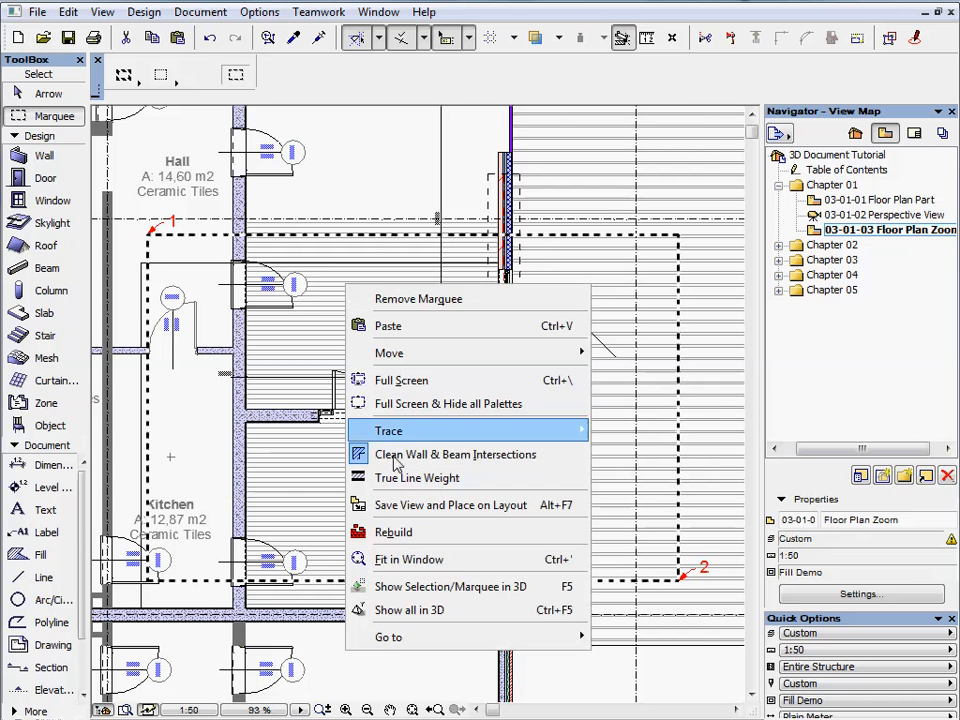
mouse_move(450, 586)
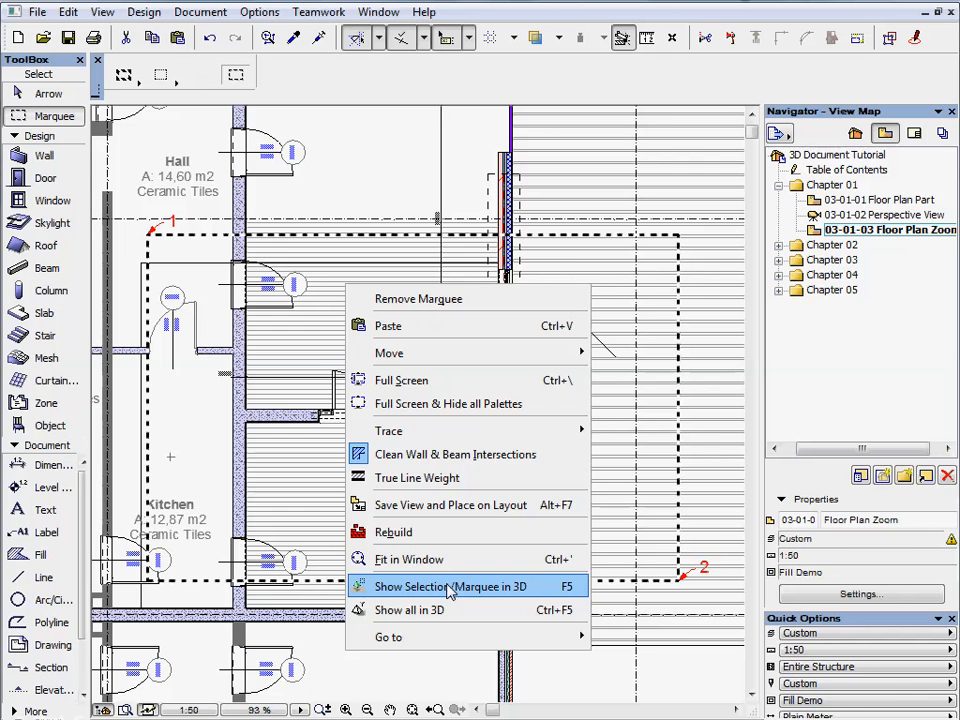
click(450, 587)
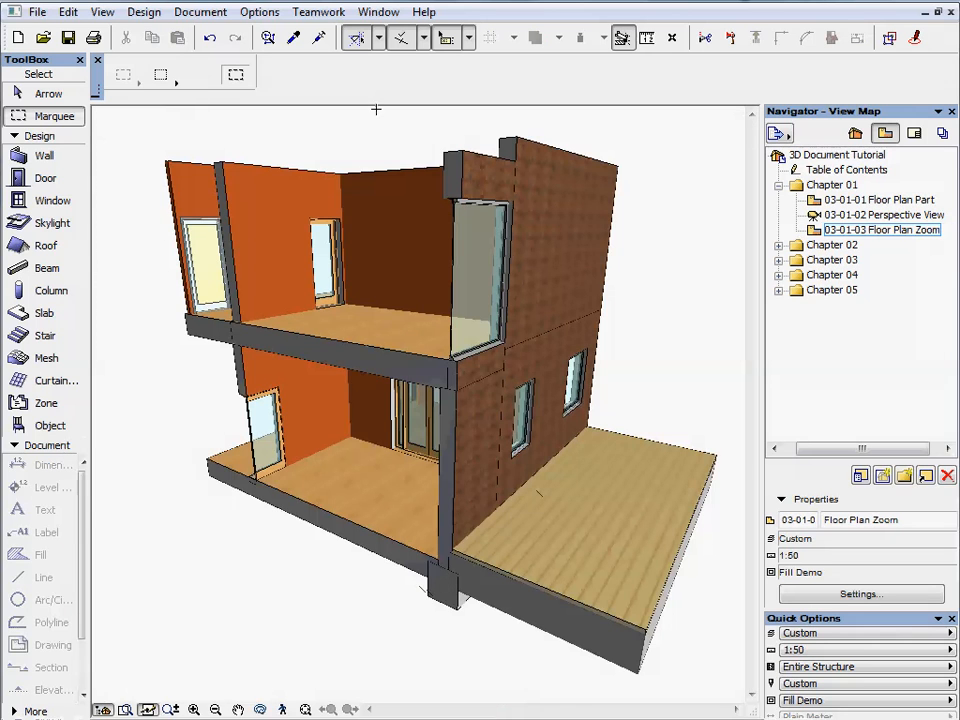
Lower the horizontal cutting plane to second-floor height, keeping Use Element Attributes for cut surfaces
click(378, 11)
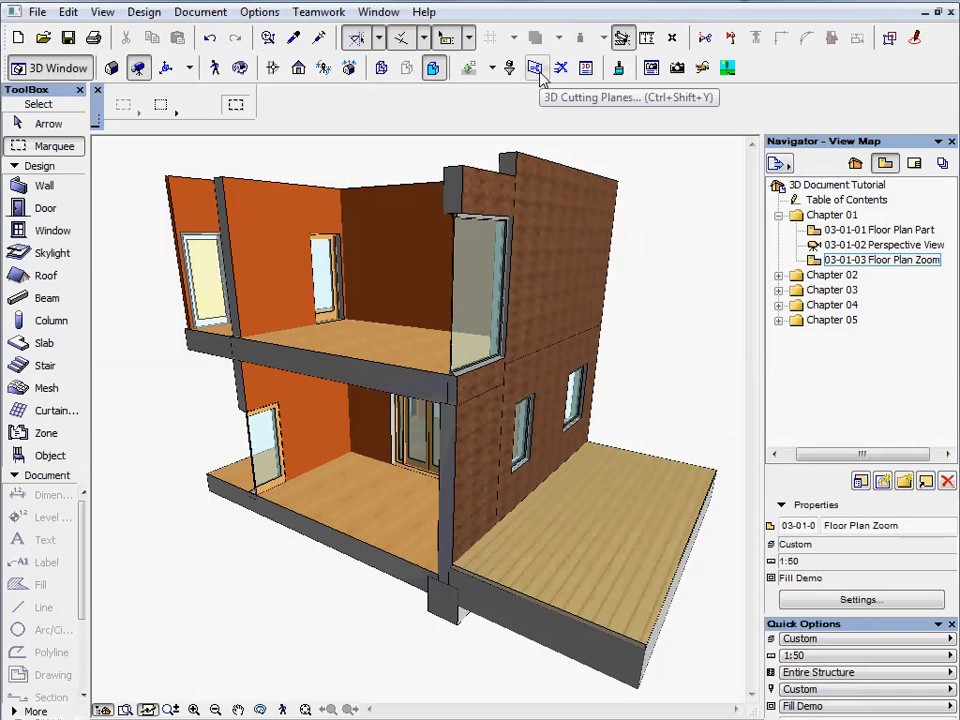
click(537, 67)
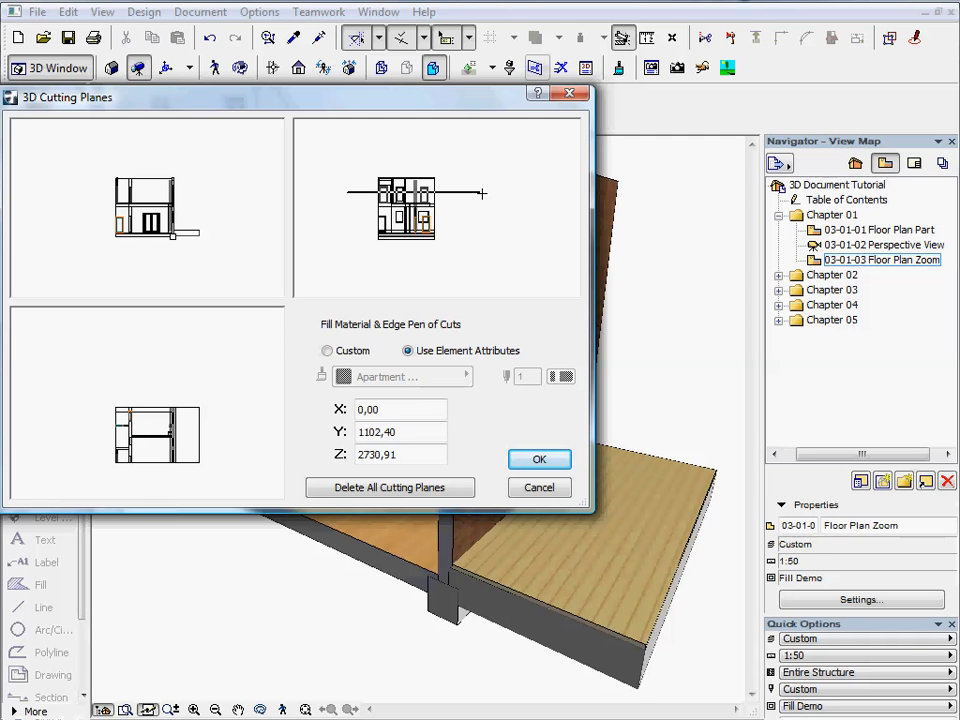
drag(480, 192, 503, 207)
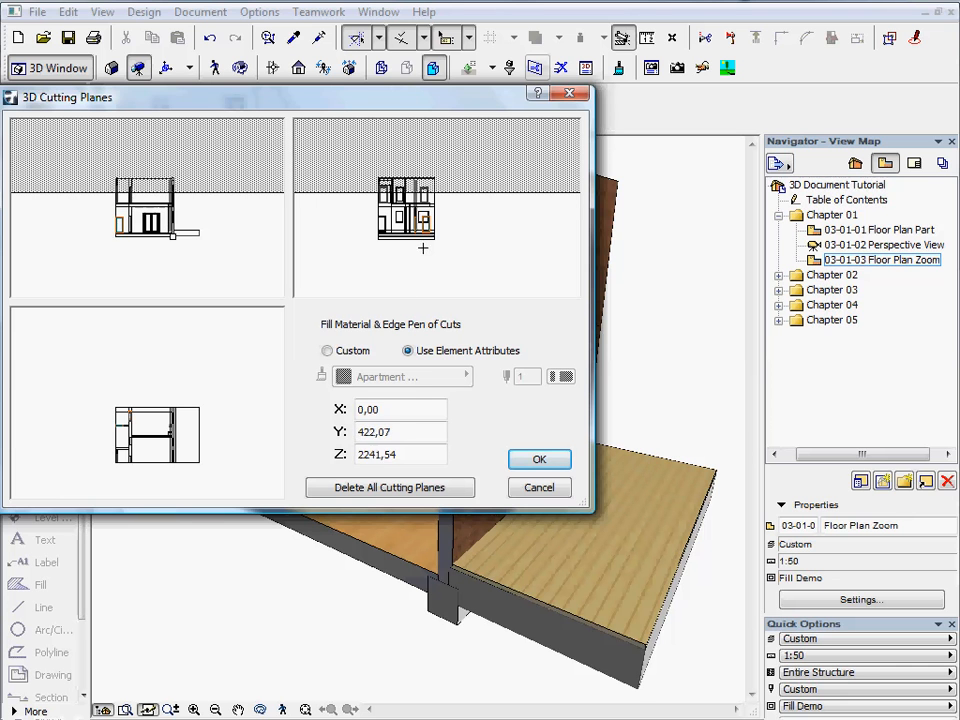
click(327, 350)
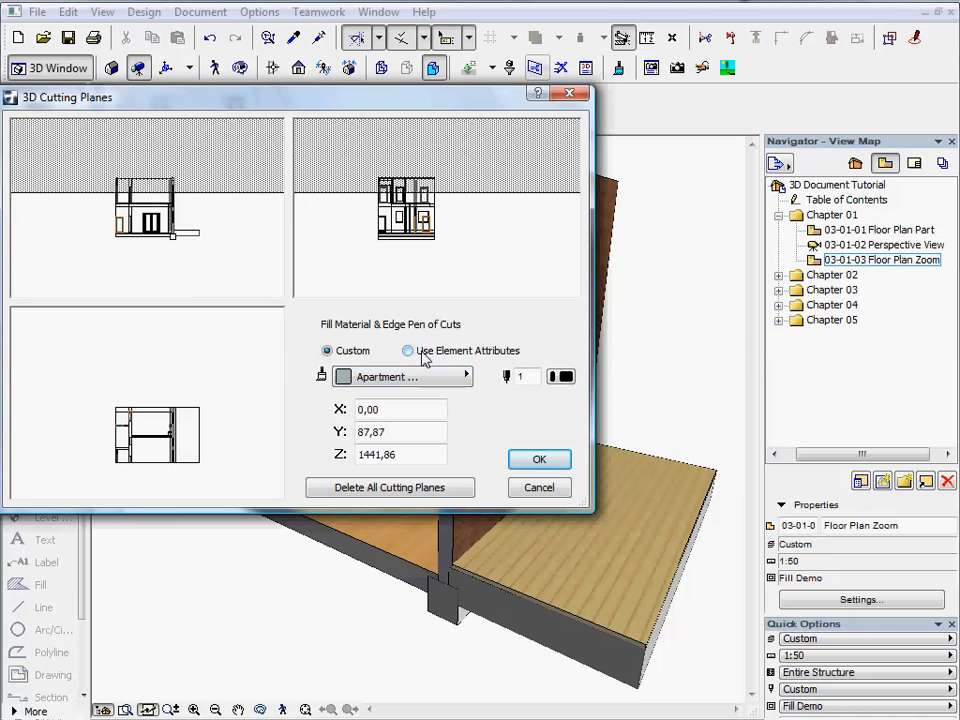
click(408, 350)
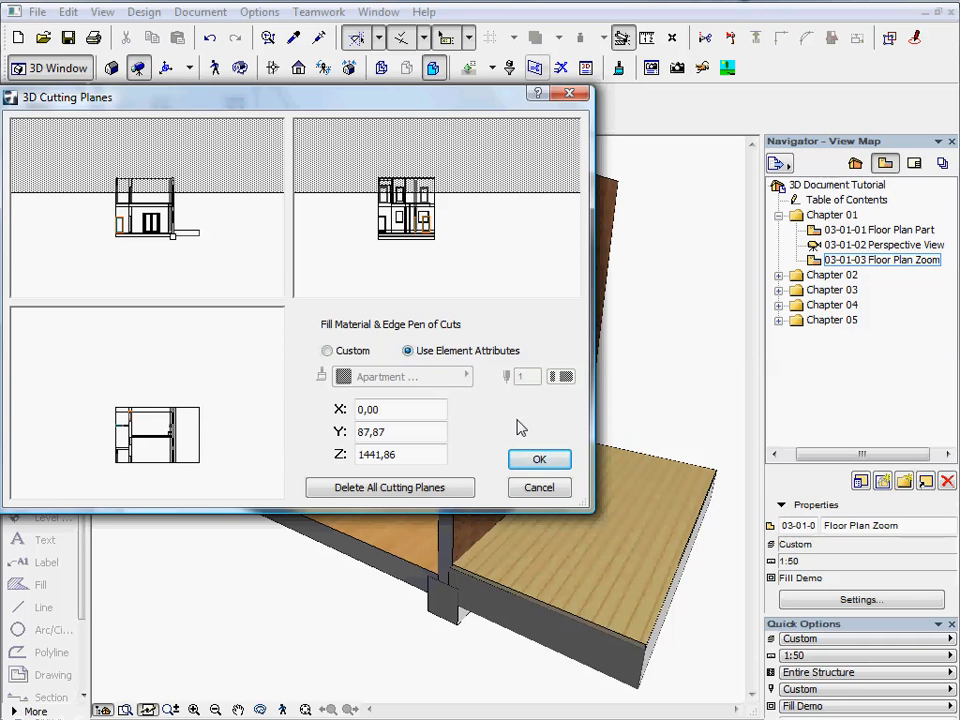
click(539, 459)
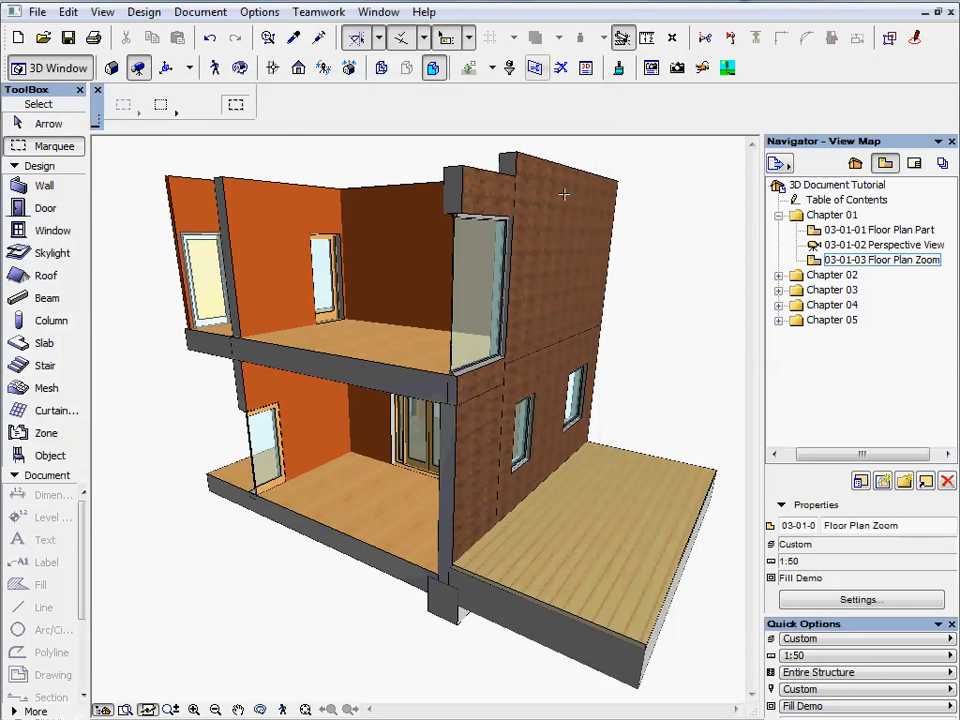
mouse_move(562, 67)
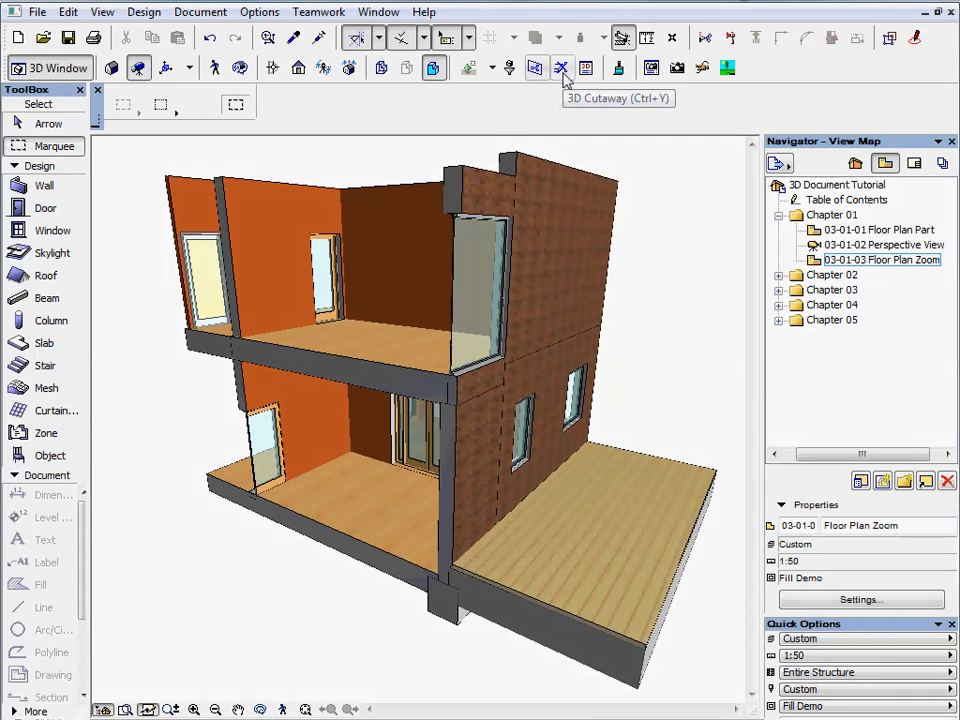
Enable 3D Cutaway so the model is sliced open at second-floor height
click(562, 67)
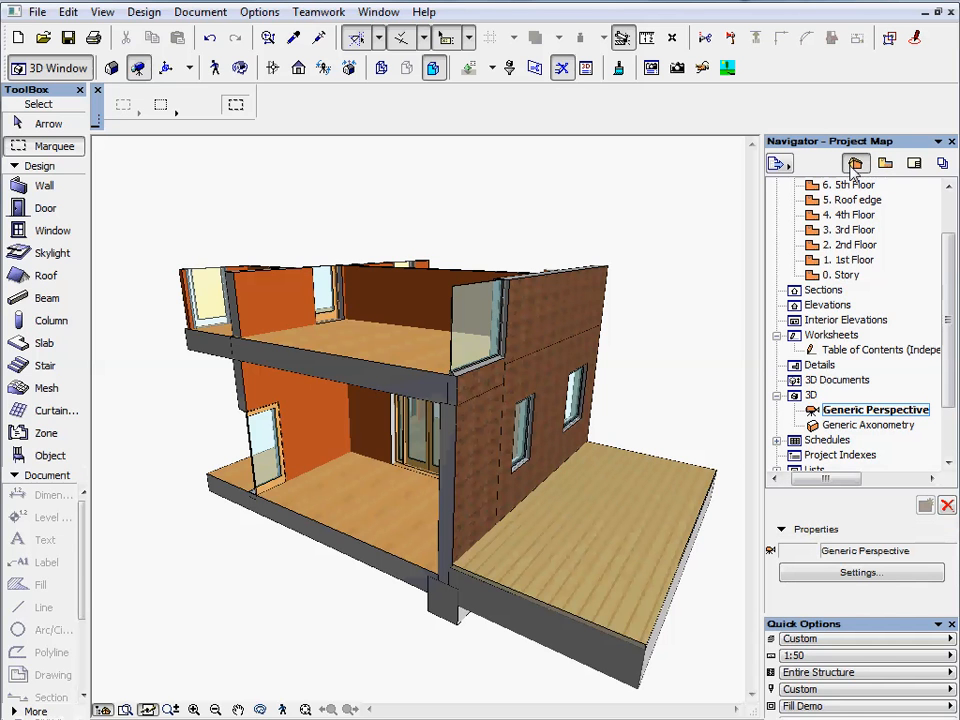
mouse_move(438, 183)
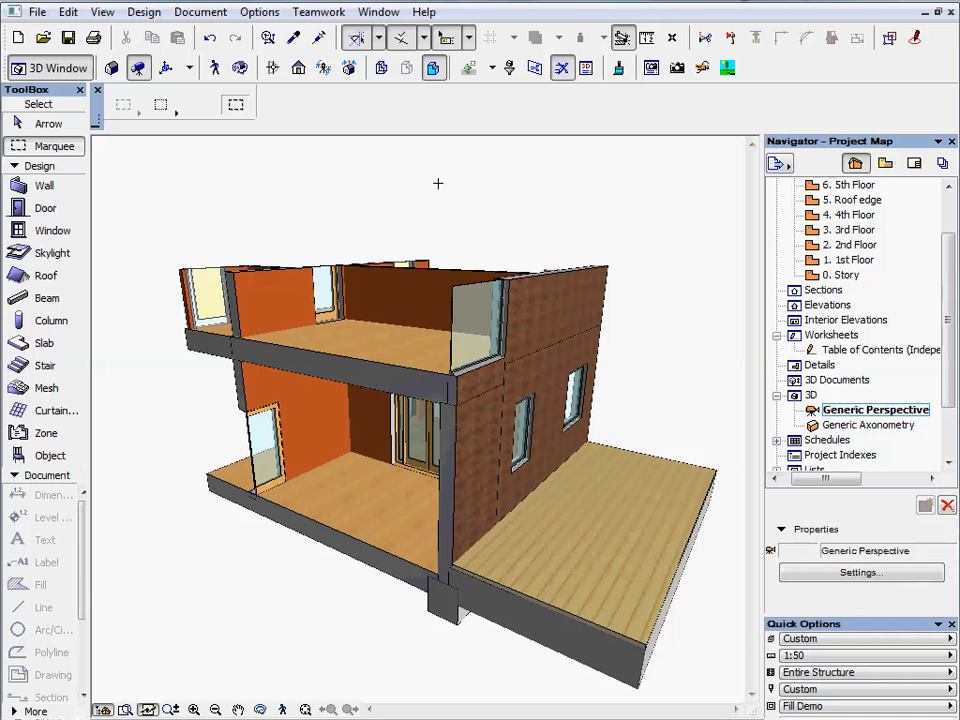
click(200, 11)
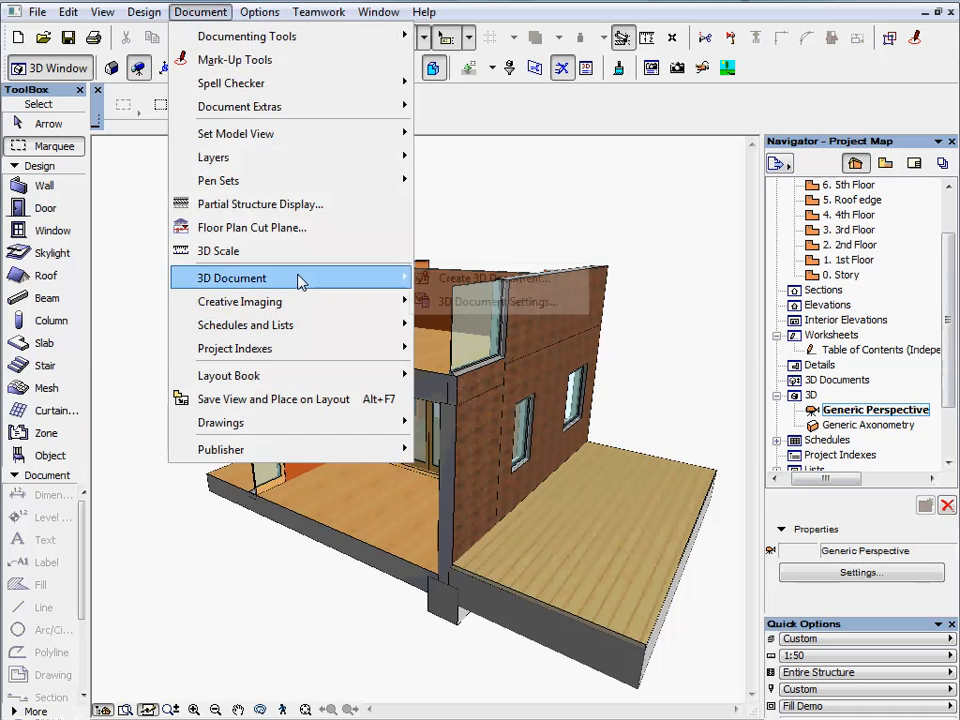
mouse_move(500, 278)
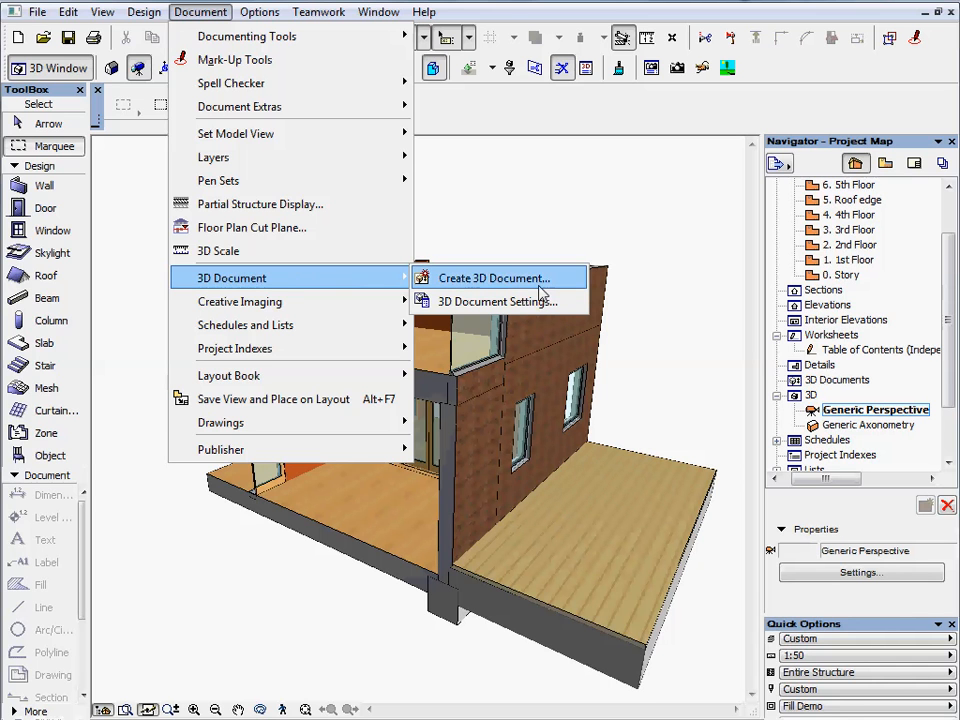
click(492, 278)
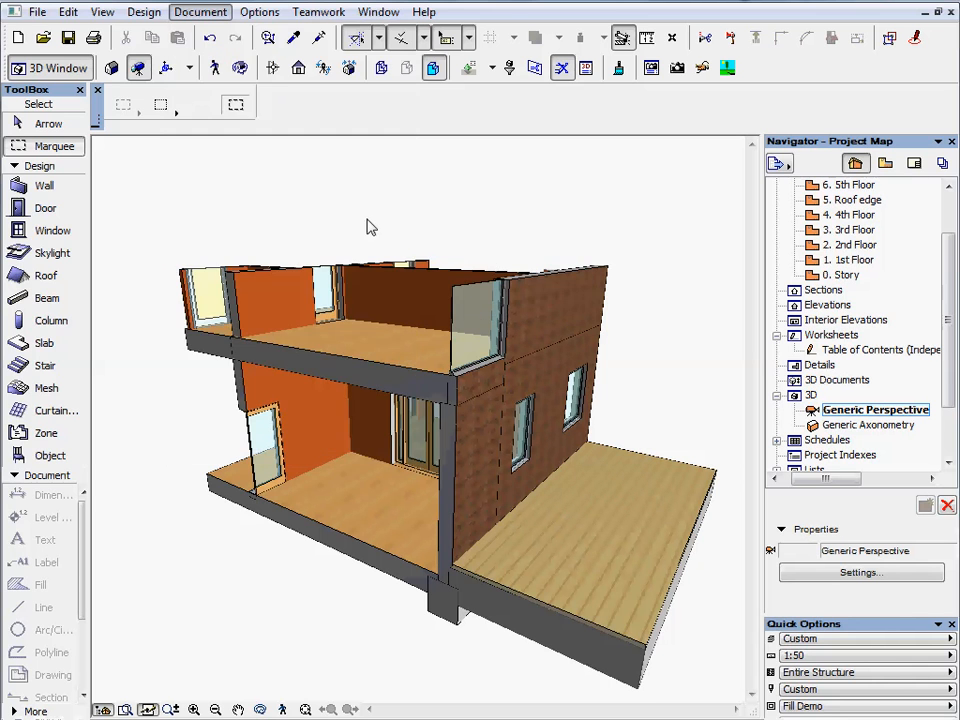
right_click(370, 226)
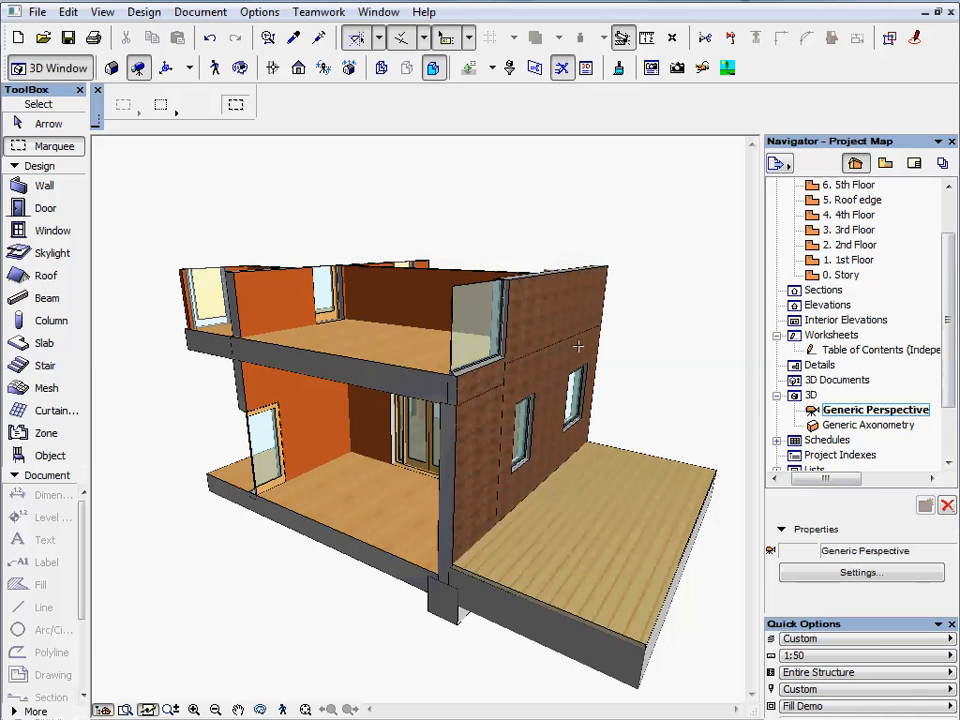
mouse_move(690, 368)
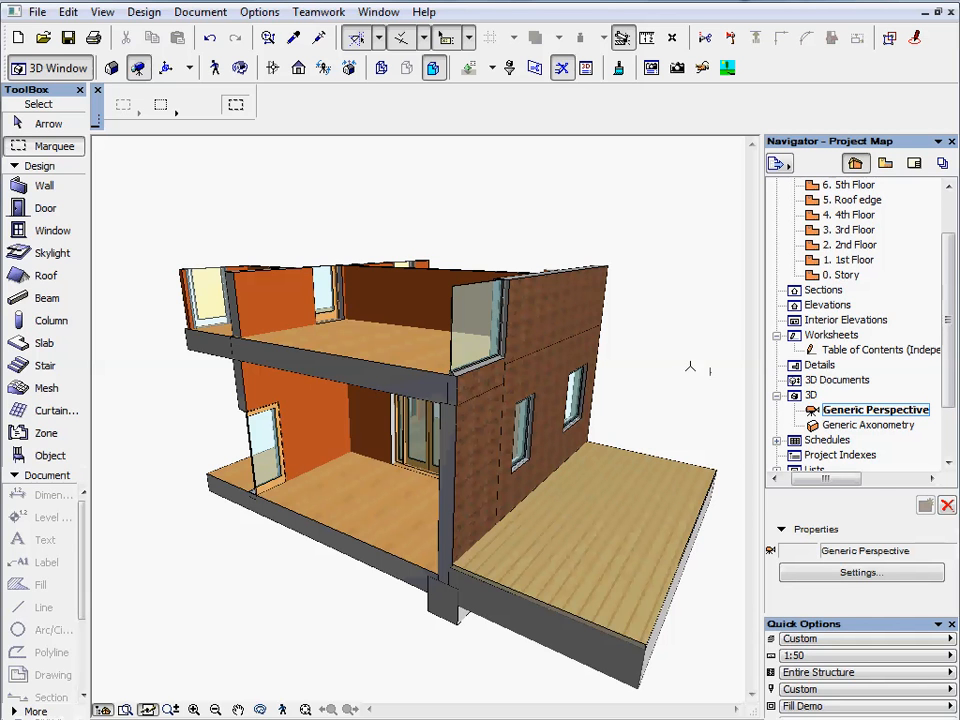
click(837, 379)
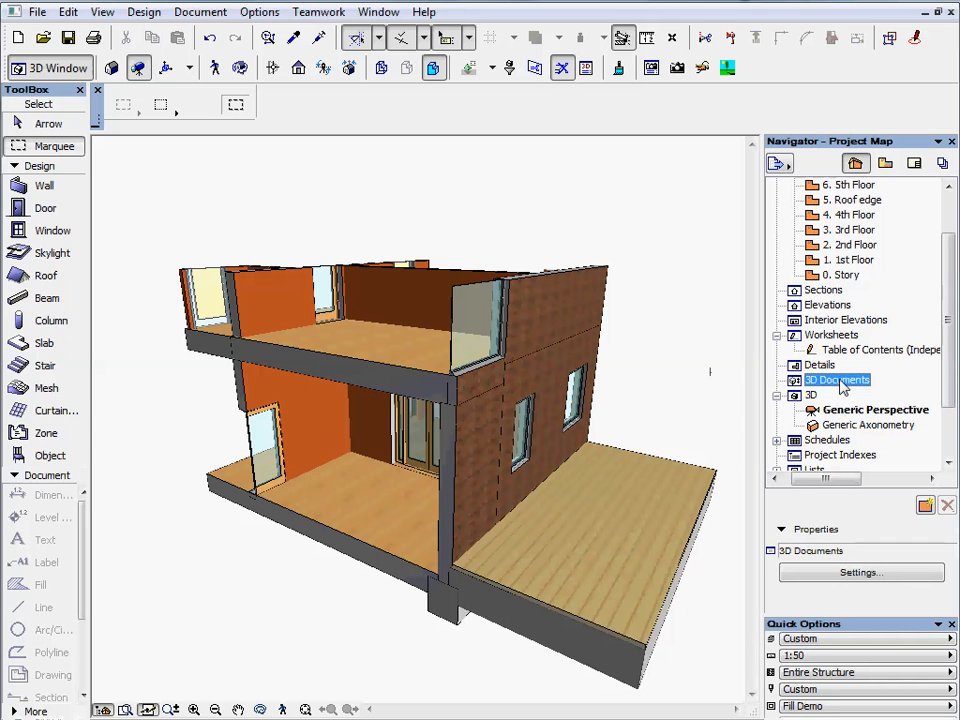
Create a new 3D document from the Navigator's 3D Documents, keeping ID 01 and name Perspective
right_click(836, 379)
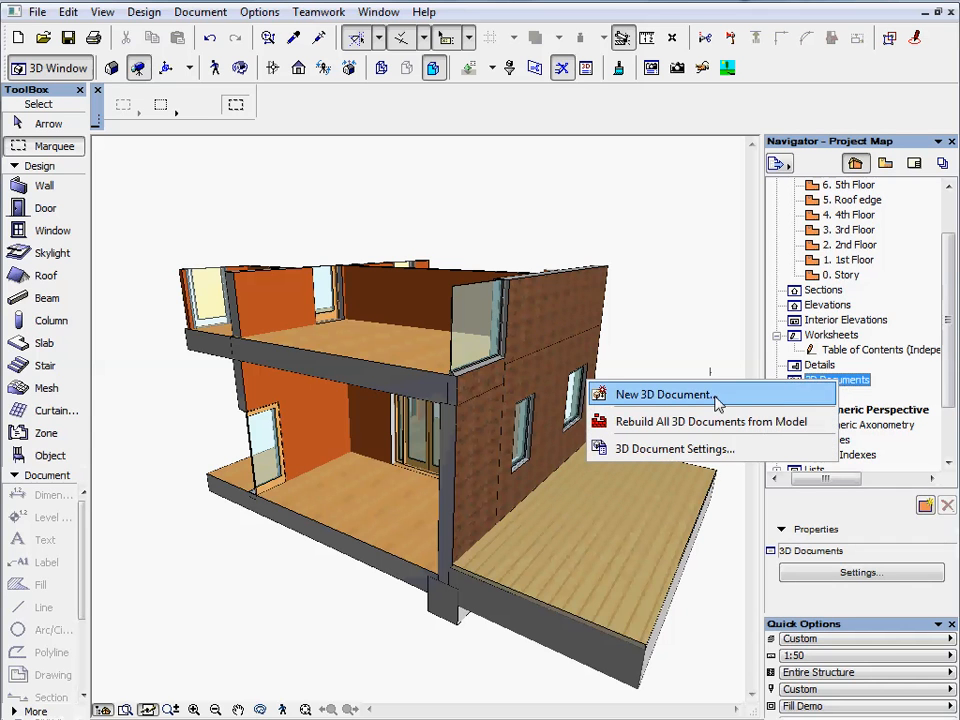
click(663, 394)
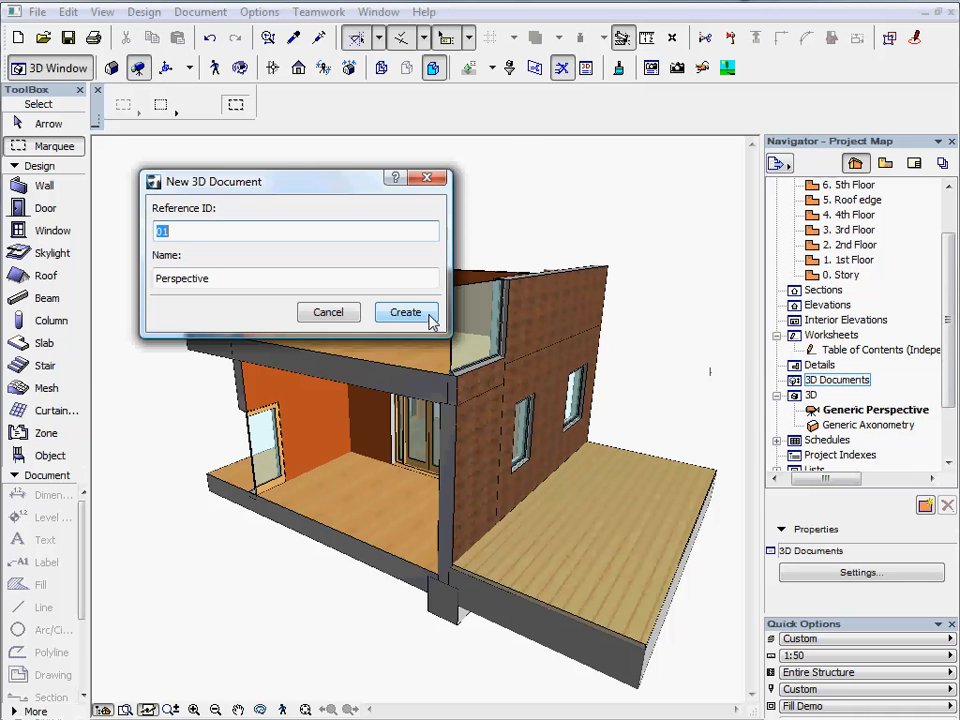
click(405, 312)
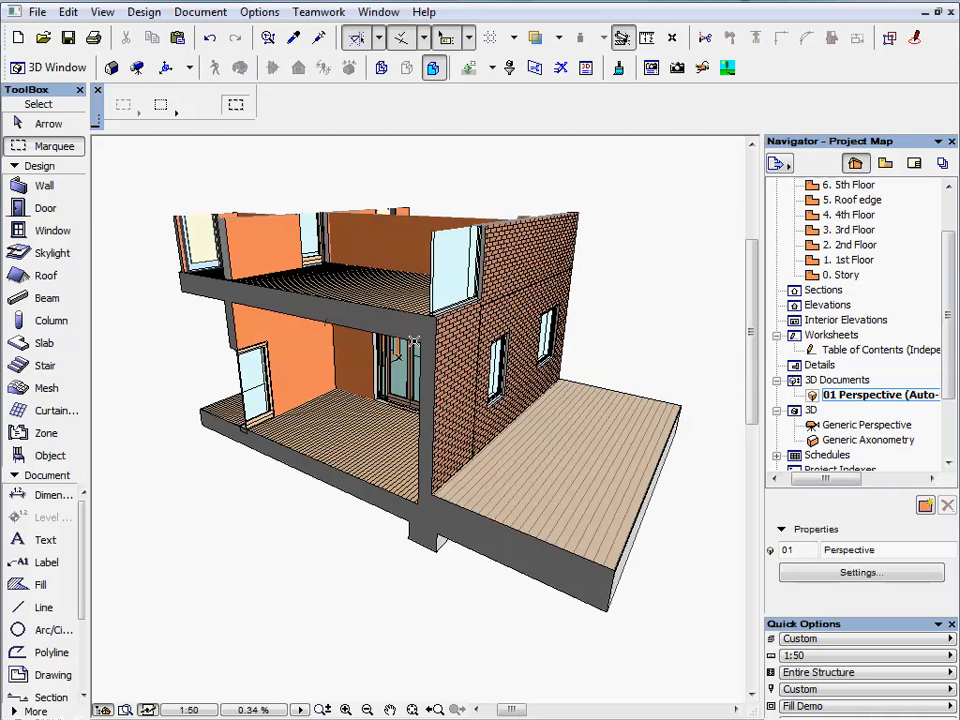
mouse_move(585, 337)
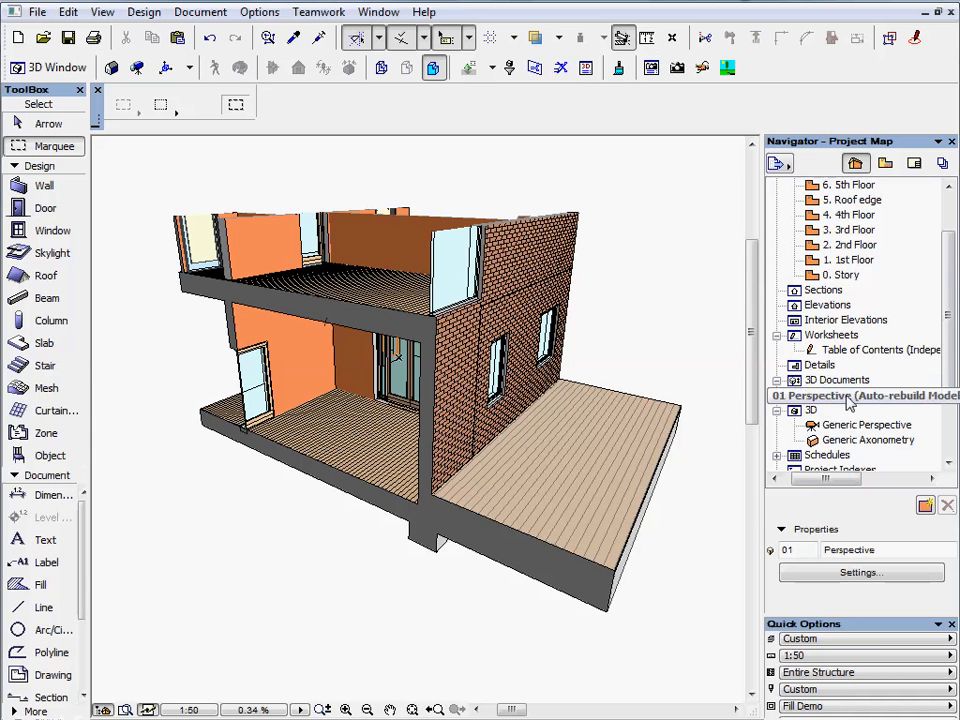
Return from 01 Perspective to its source Generic Perspective 3D view
right_click(860, 395)
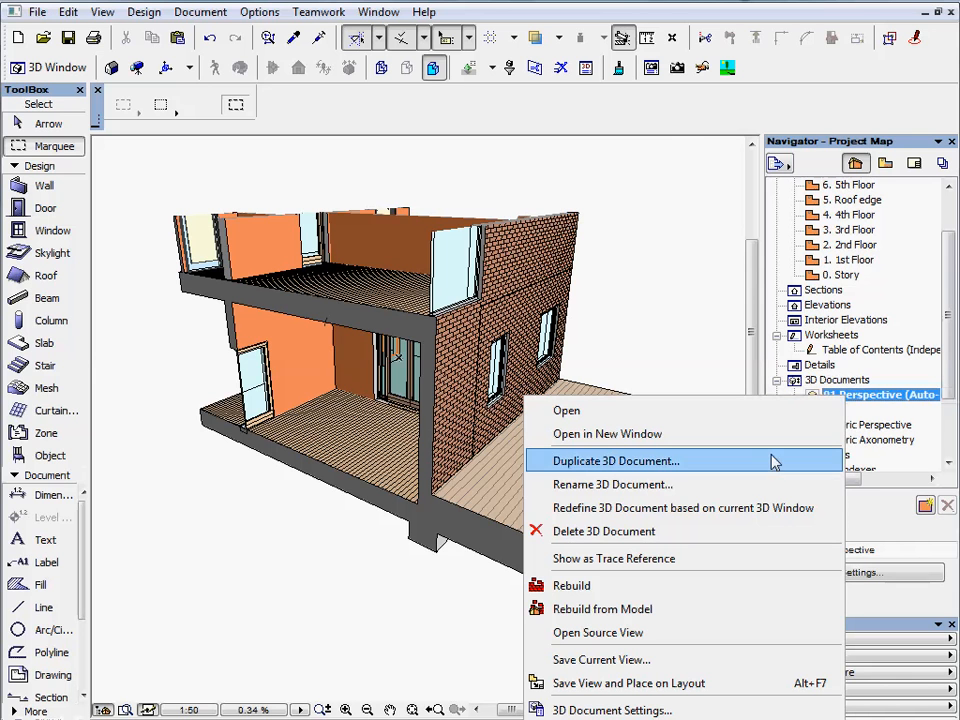
mouse_move(737, 632)
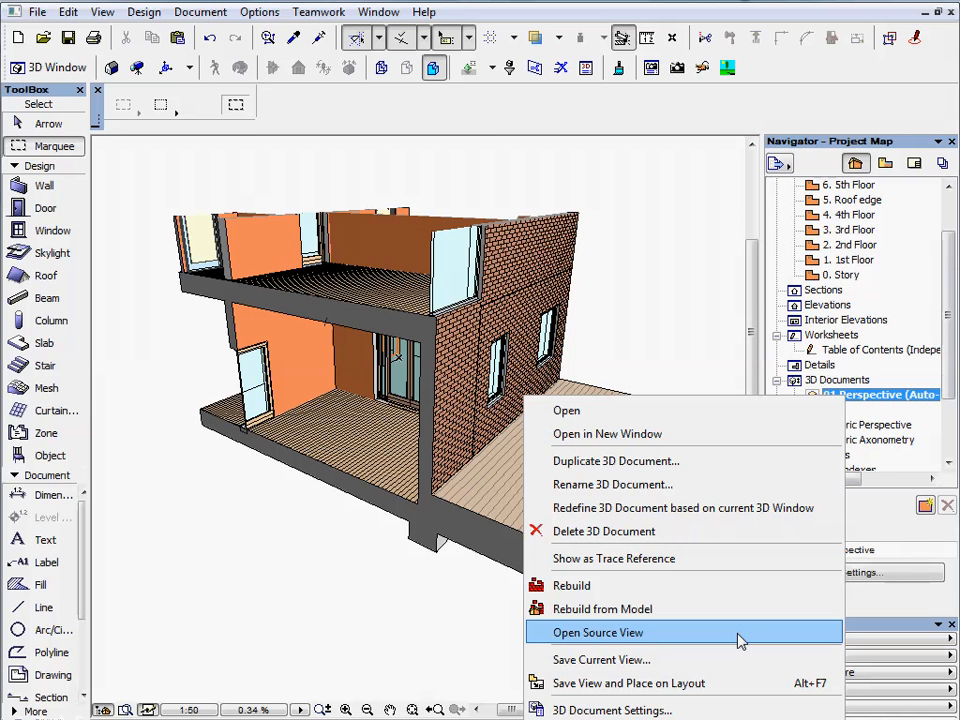
click(597, 632)
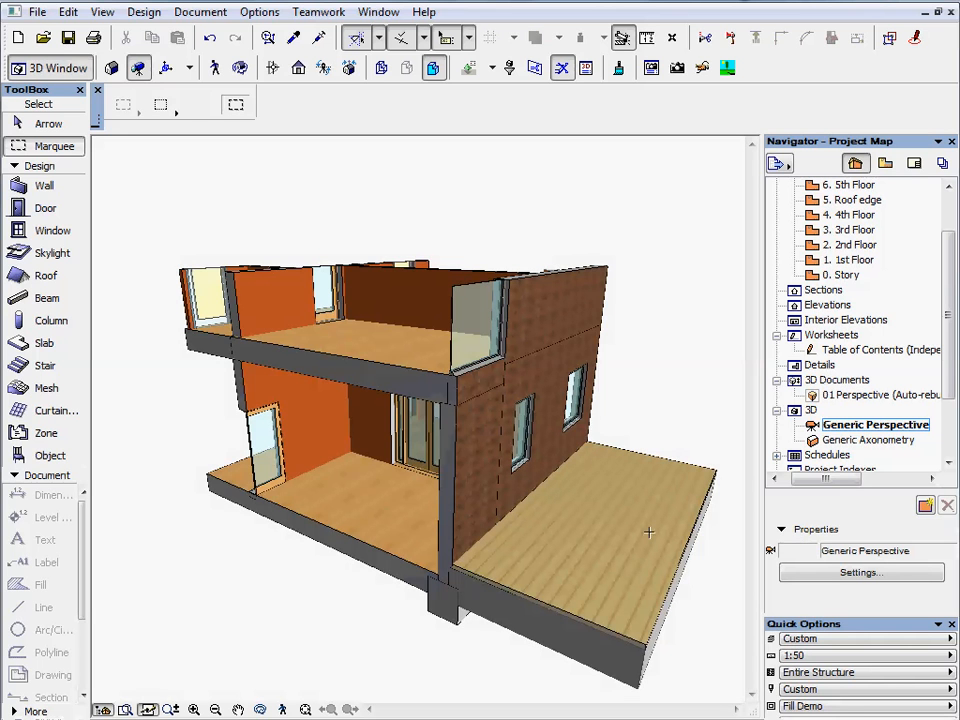
mouse_move(612, 415)
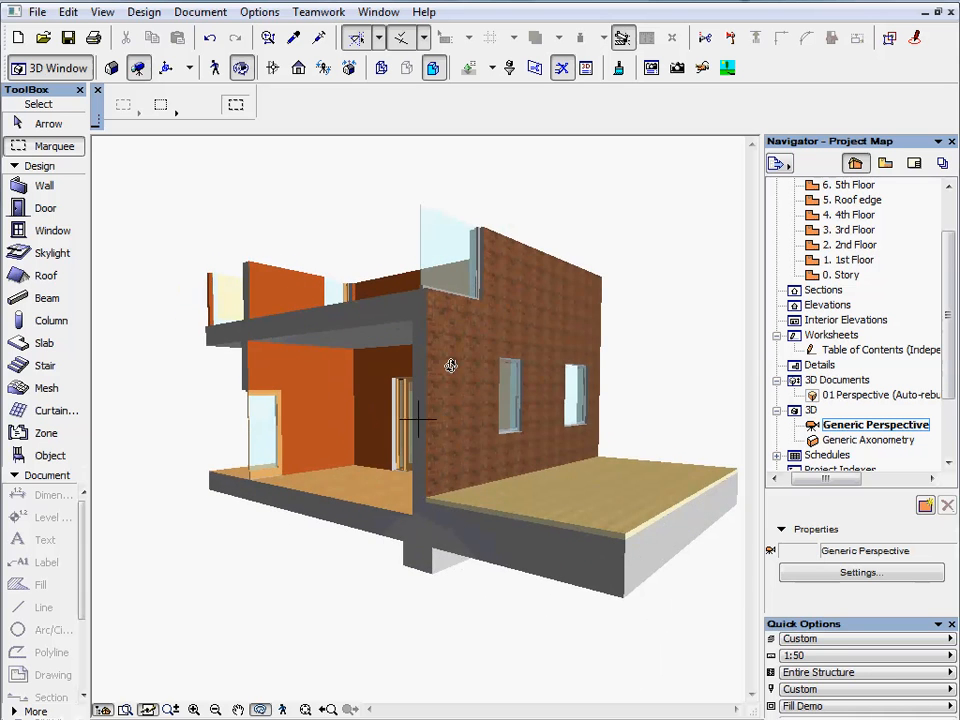
Orbit to a lower, closer viewpoint and redefine 01 Perspective from the current 3D window, confirming Redefine Anyway
drag(450, 365, 666, 410)
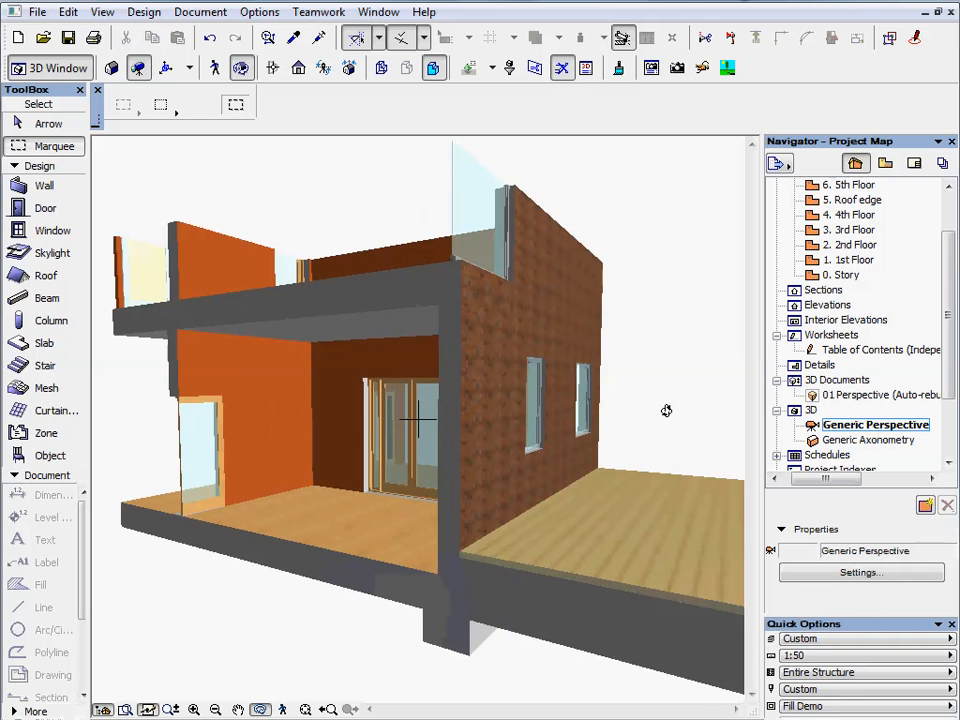
click(878, 395)
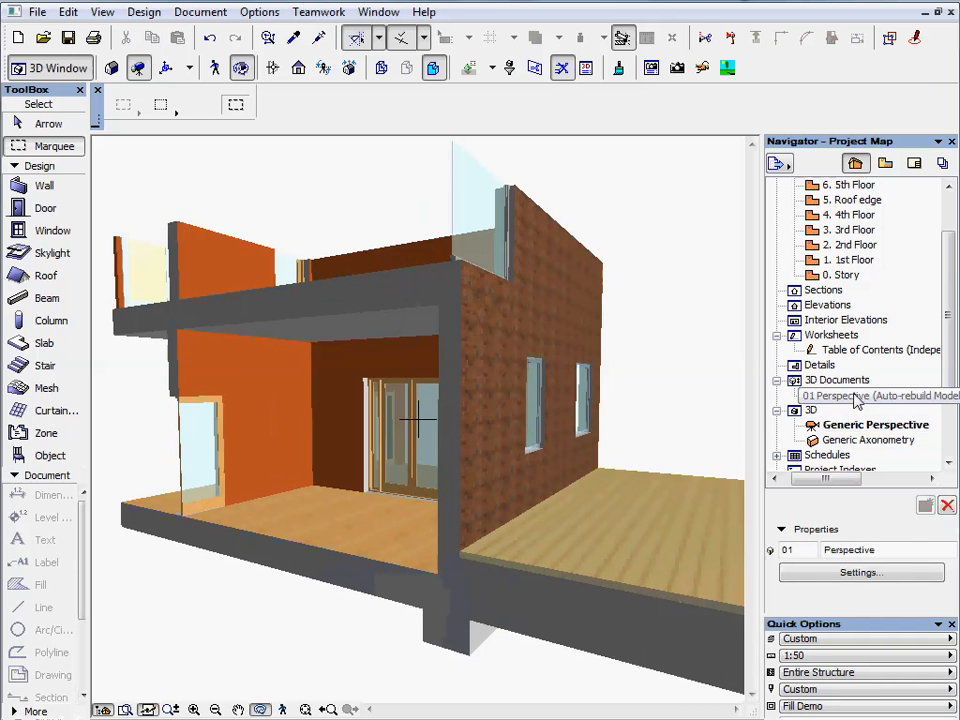
right_click(880, 395)
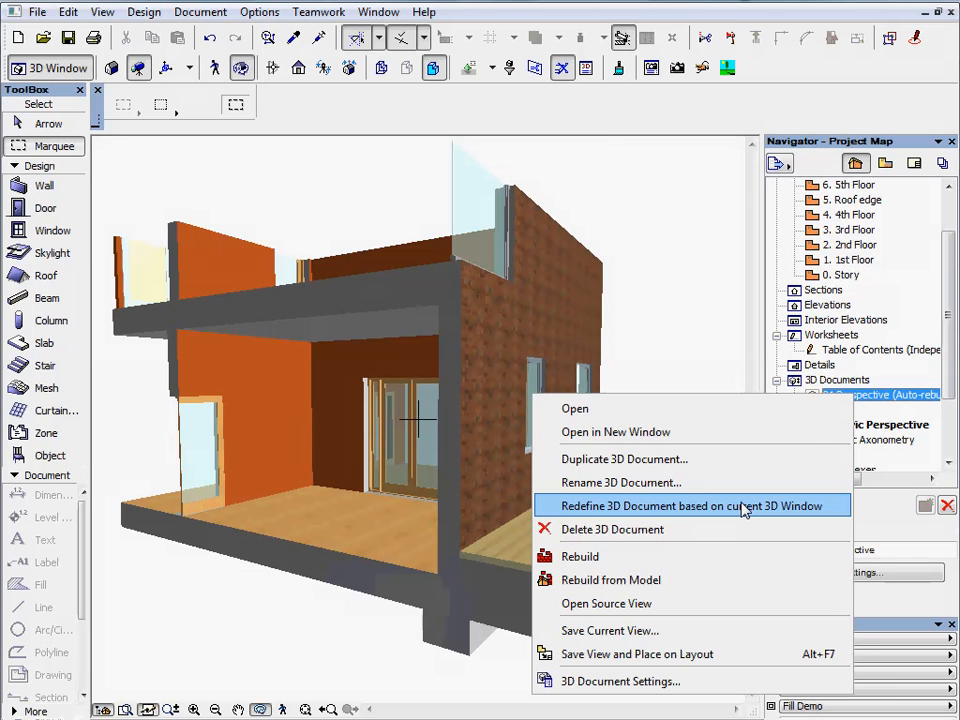
click(694, 505)
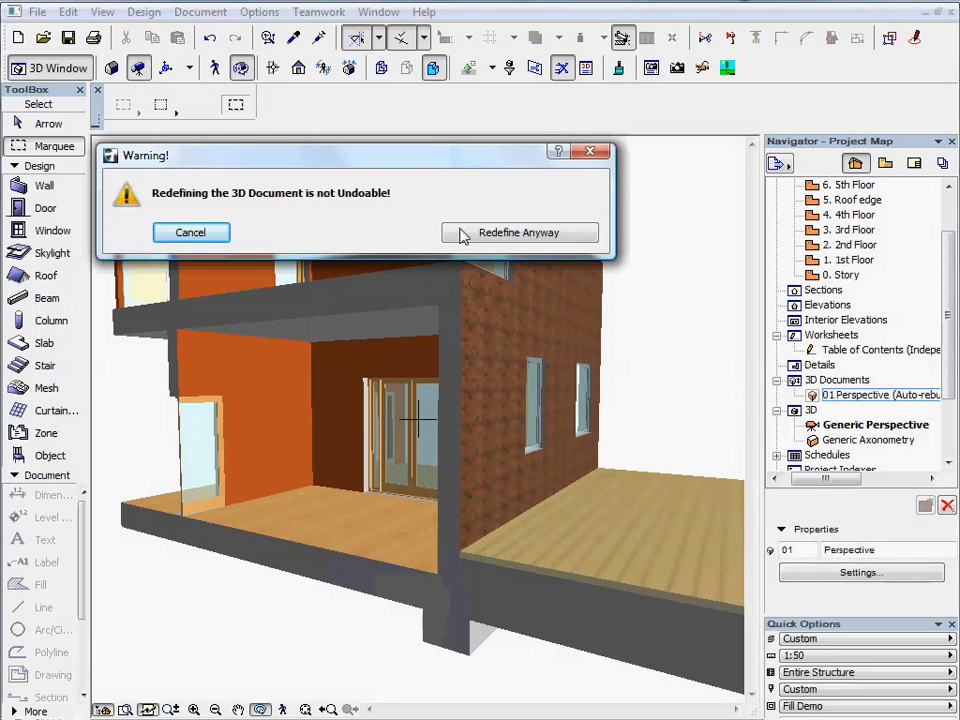
click(518, 232)
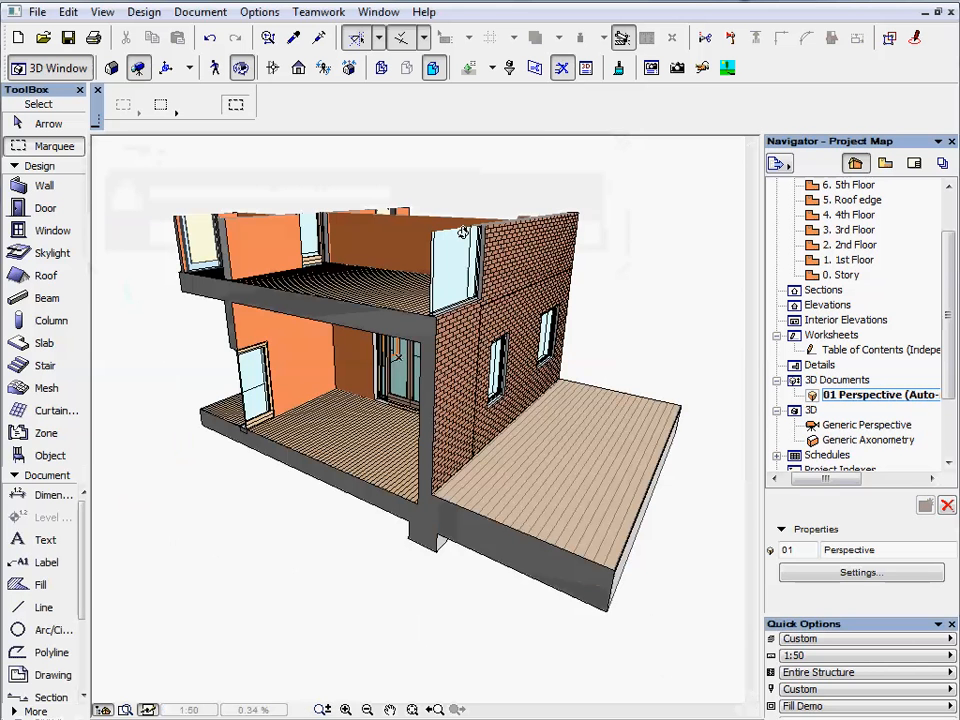